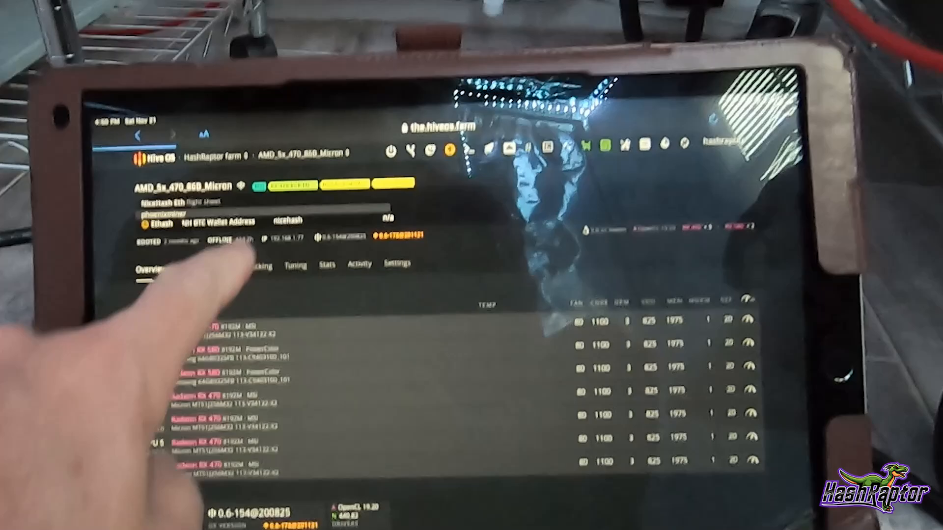
# Set the AMDRig Ethash power field to 836 W alongside the 208 Mh/s hashrate.
pyautogui.click(305, 326)
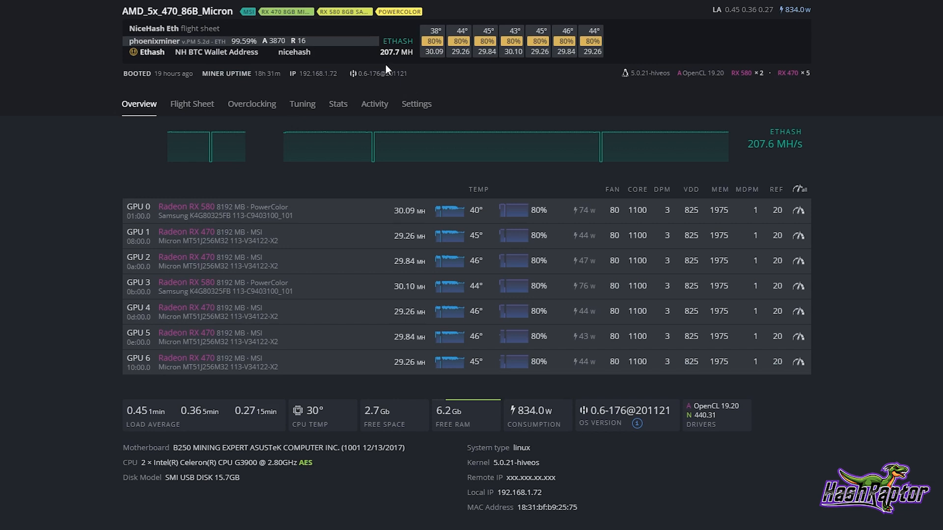
pyautogui.moveTo(387, 68)
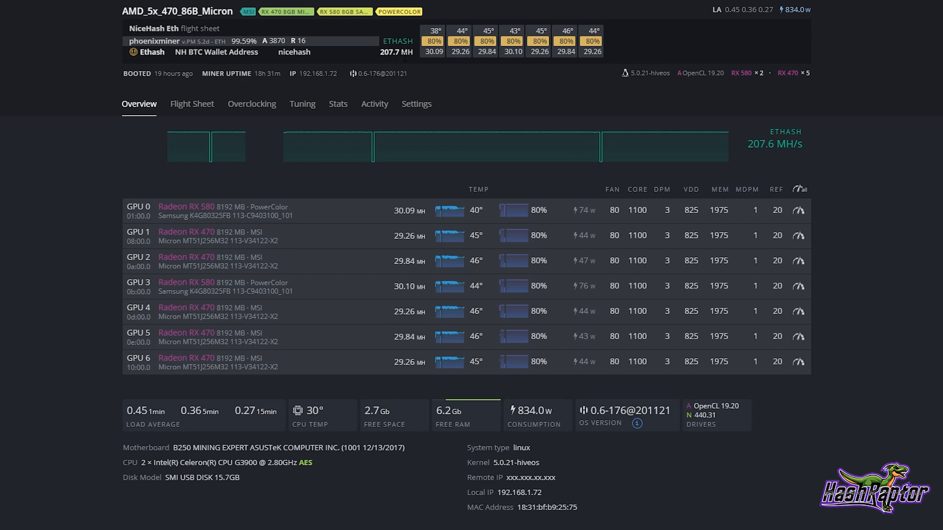
pyautogui.moveTo(367, 234)
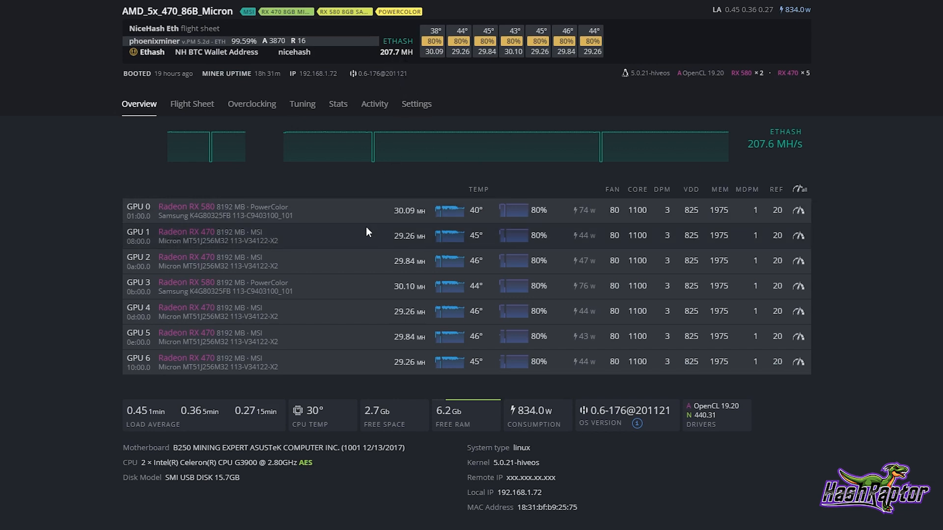
pyautogui.moveTo(381, 228)
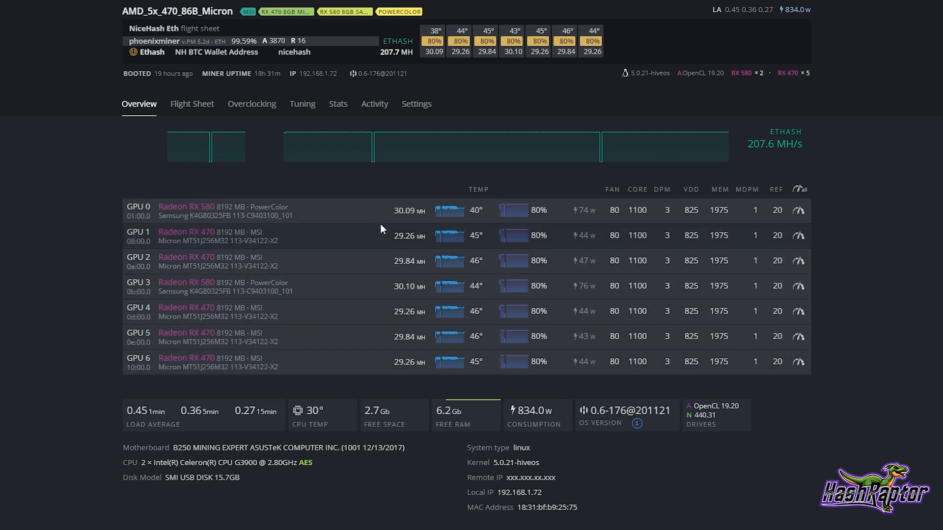
pyautogui.moveTo(707, 216)
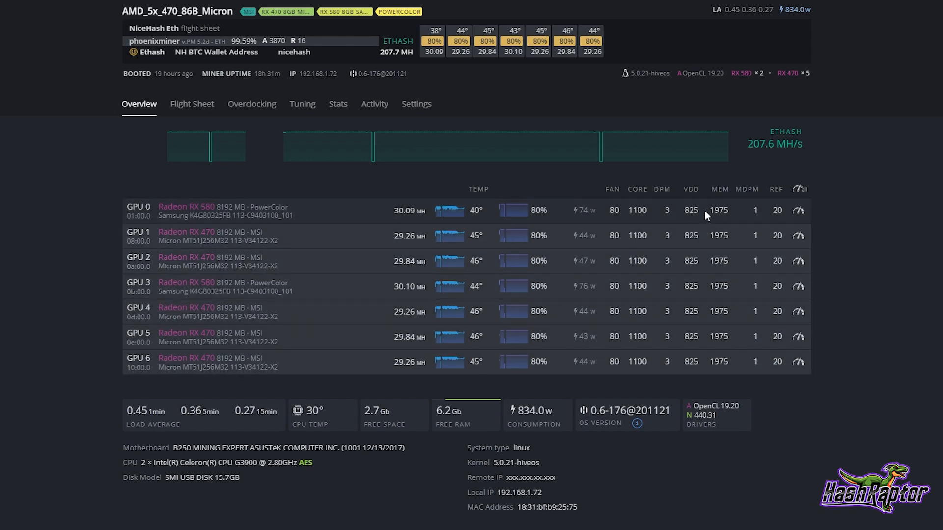
pyautogui.moveTo(336, 248)
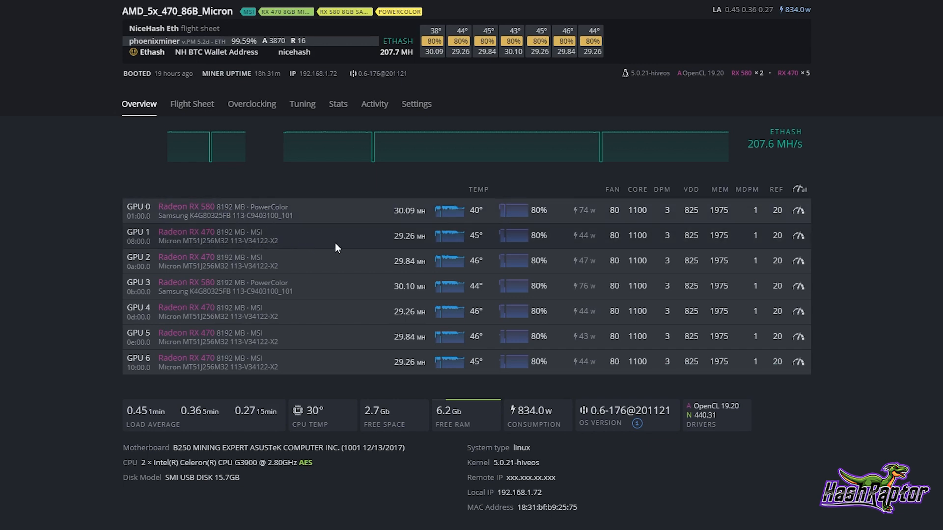
pyautogui.moveTo(375, 255)
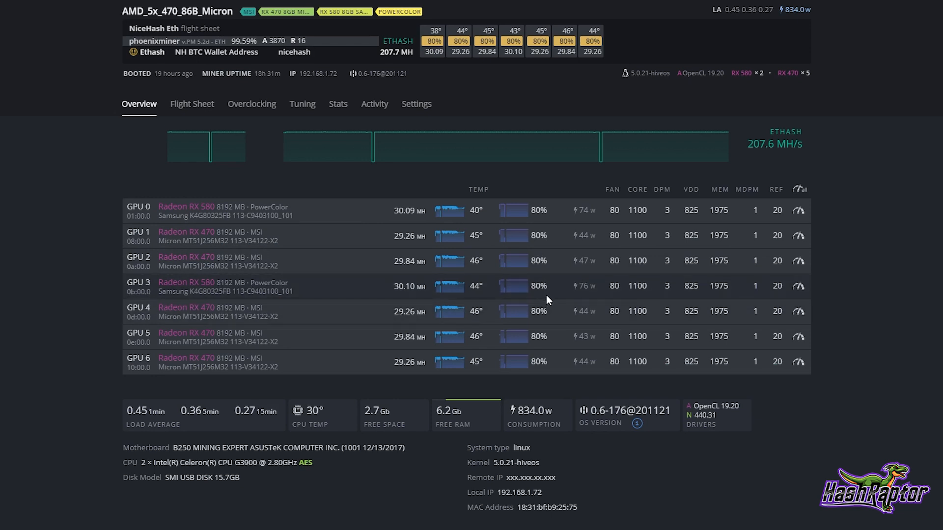
pyautogui.moveTo(737, 274)
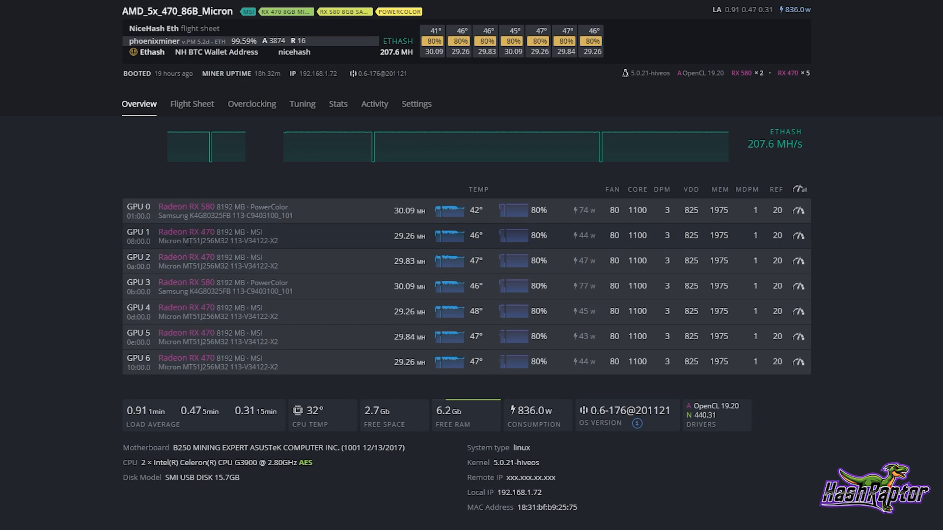
pyautogui.moveTo(301, 248)
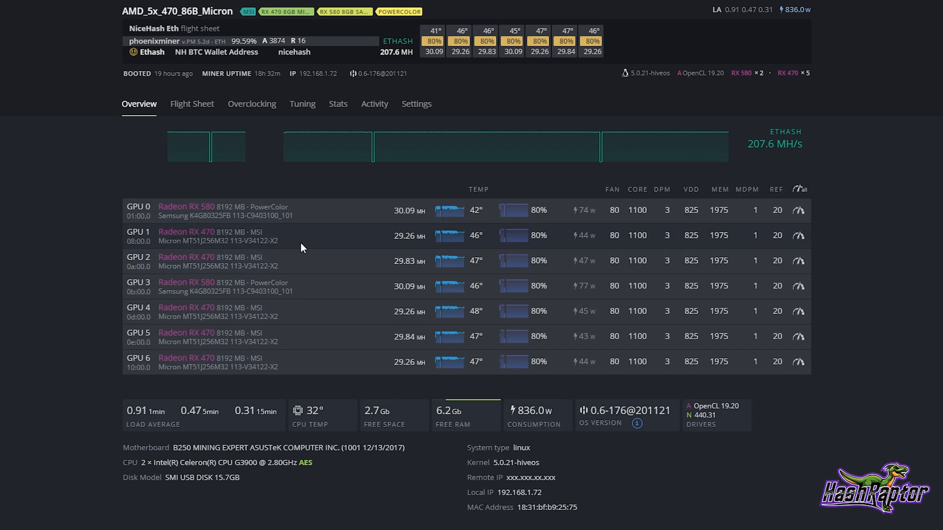
pyautogui.moveTo(452, 250)
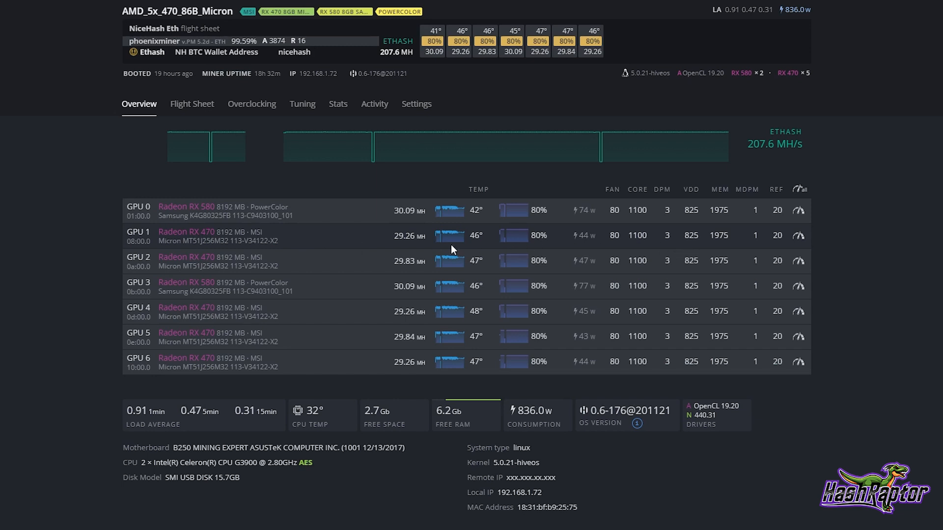
pyautogui.moveTo(275, 253)
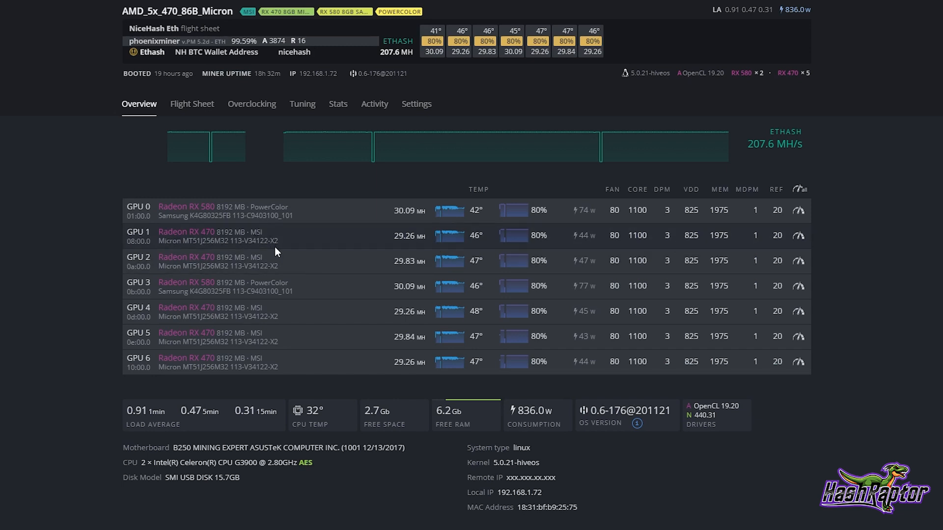
pyautogui.moveTo(283, 249)
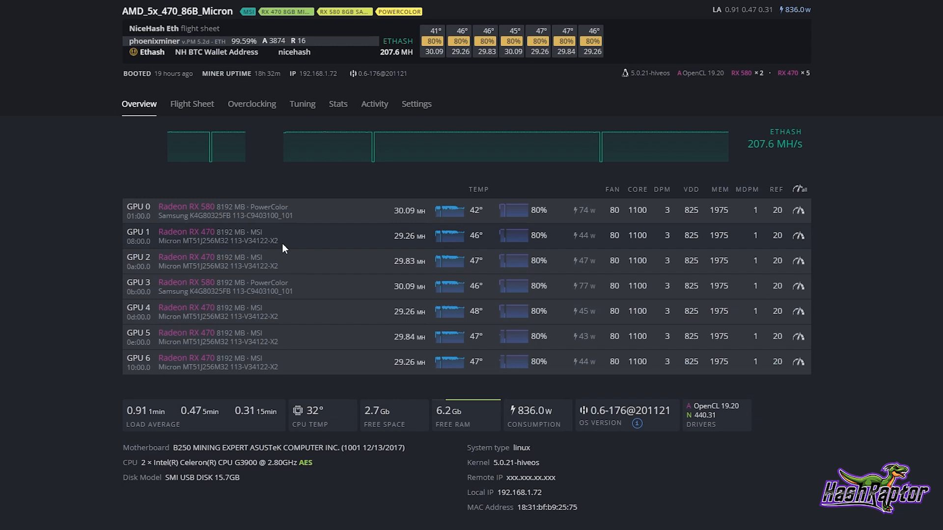
pyautogui.moveTo(784, 23)
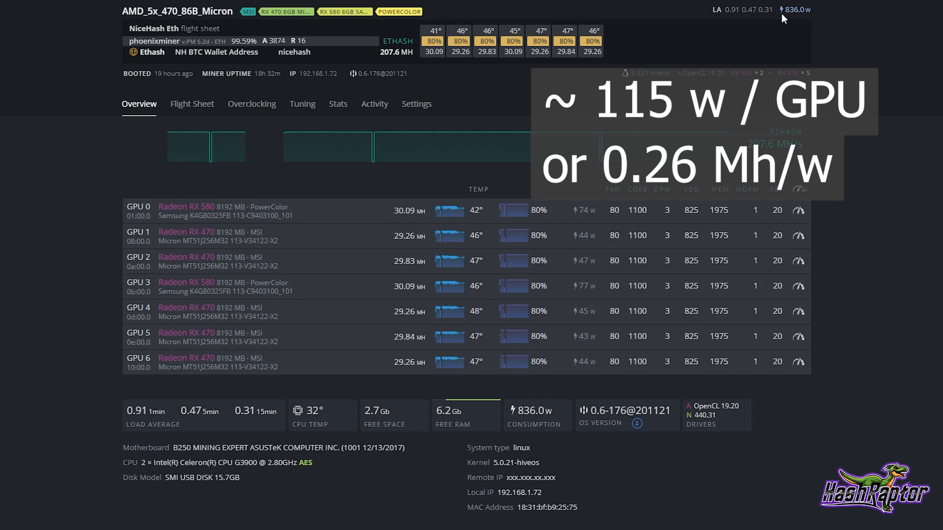
pyautogui.moveTo(716, 9)
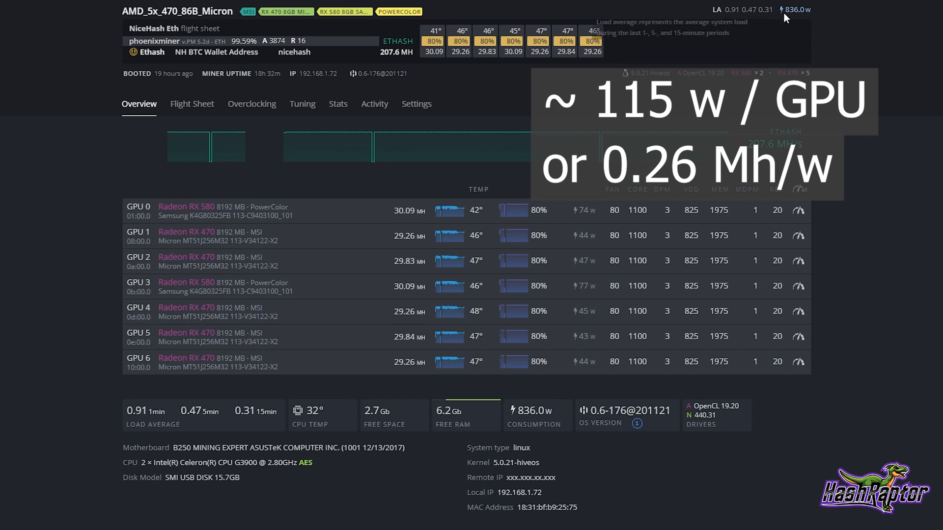
pyautogui.moveTo(788, 23)
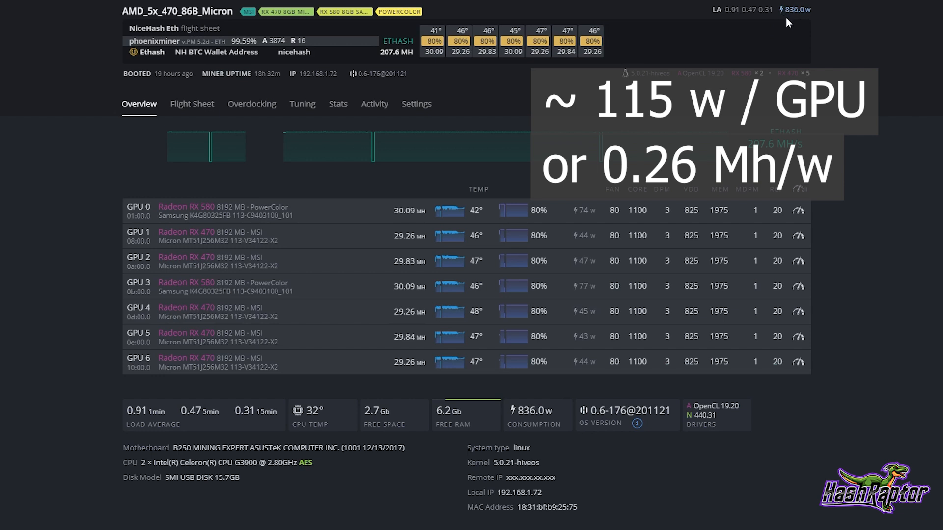
pyautogui.moveTo(811, 9)
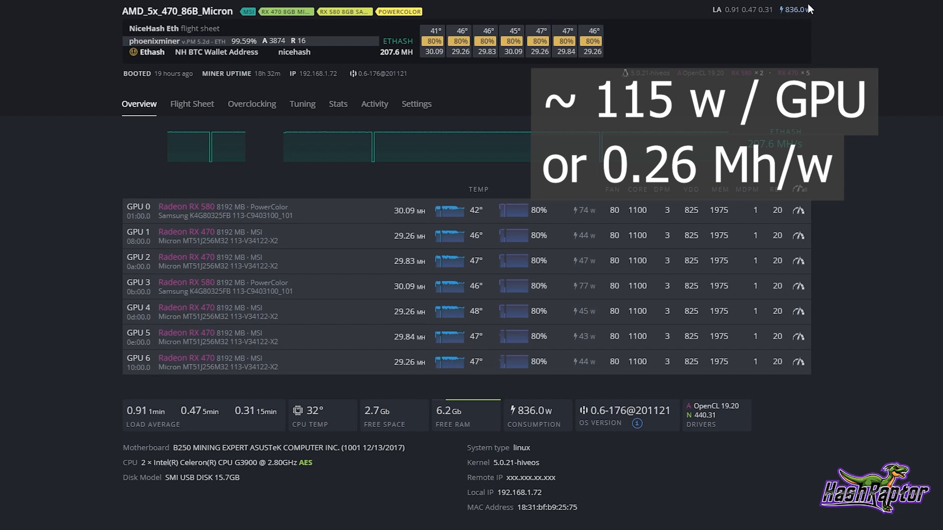
pyautogui.moveTo(813, 19)
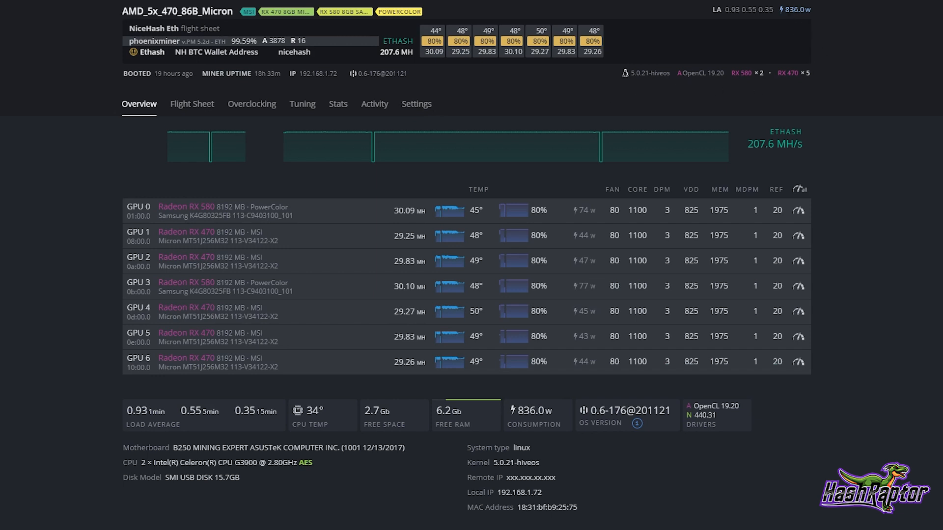
pyautogui.moveTo(779, 26)
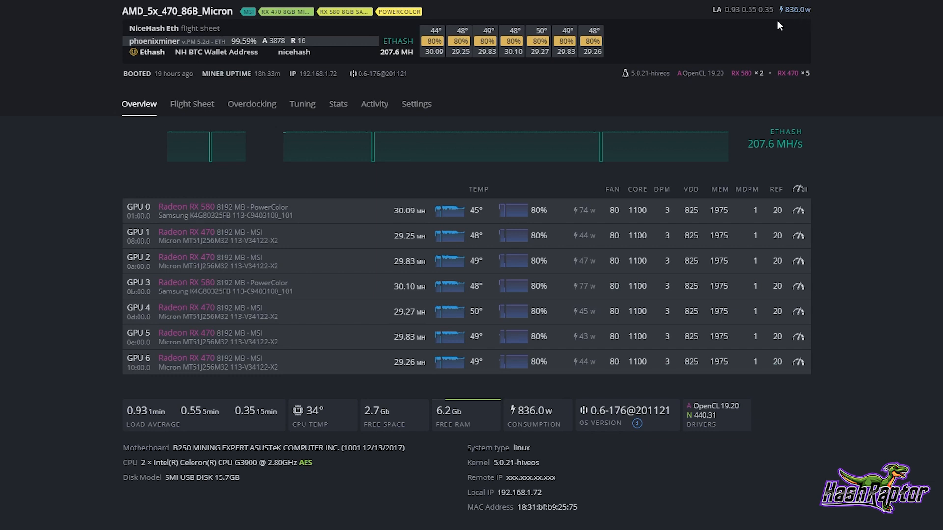
pyautogui.moveTo(478, 43)
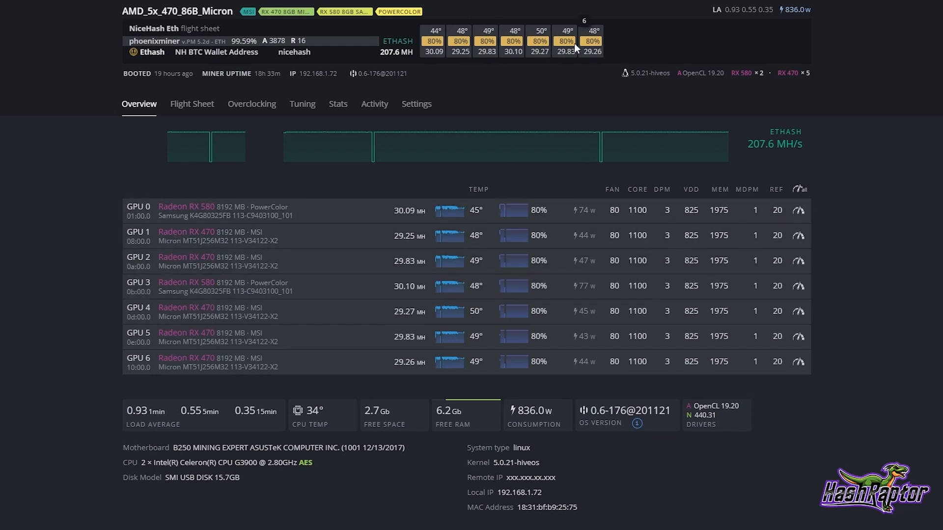
pyautogui.moveTo(821, 14)
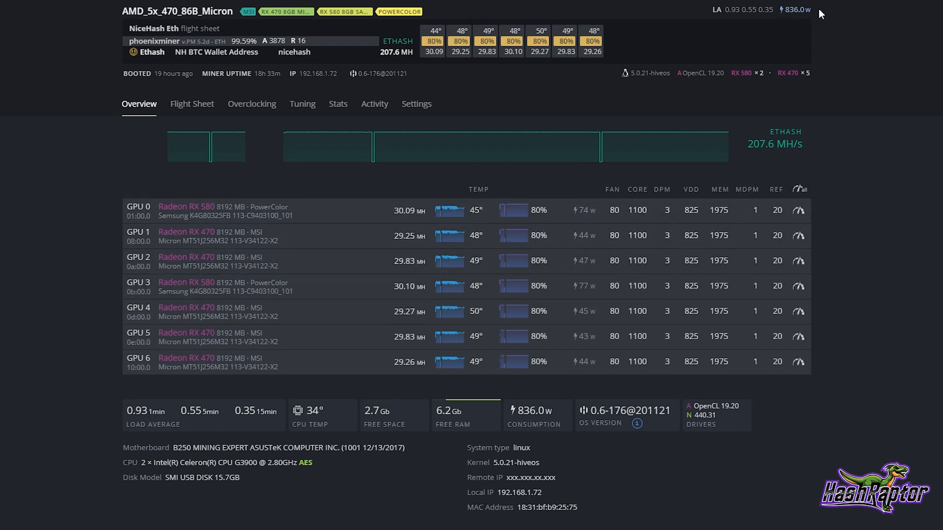
pyautogui.moveTo(796, 30)
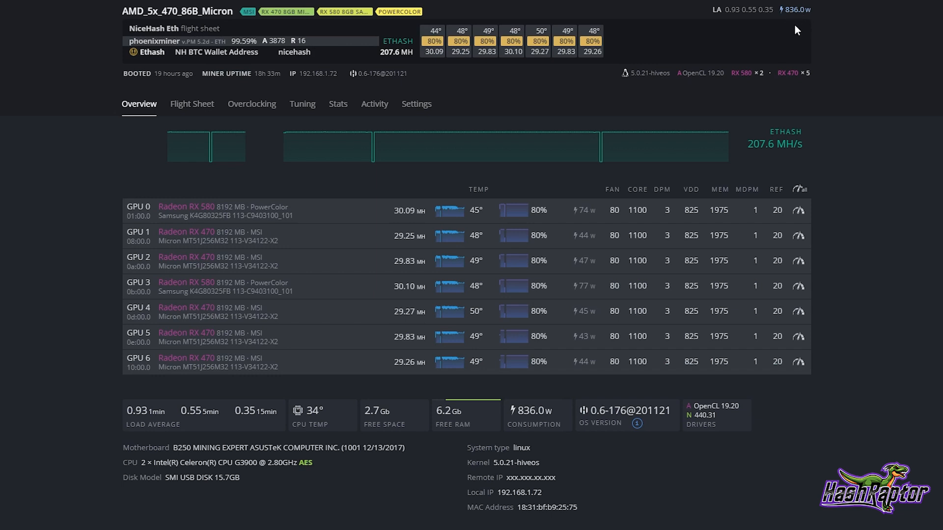
pyautogui.moveTo(809, 21)
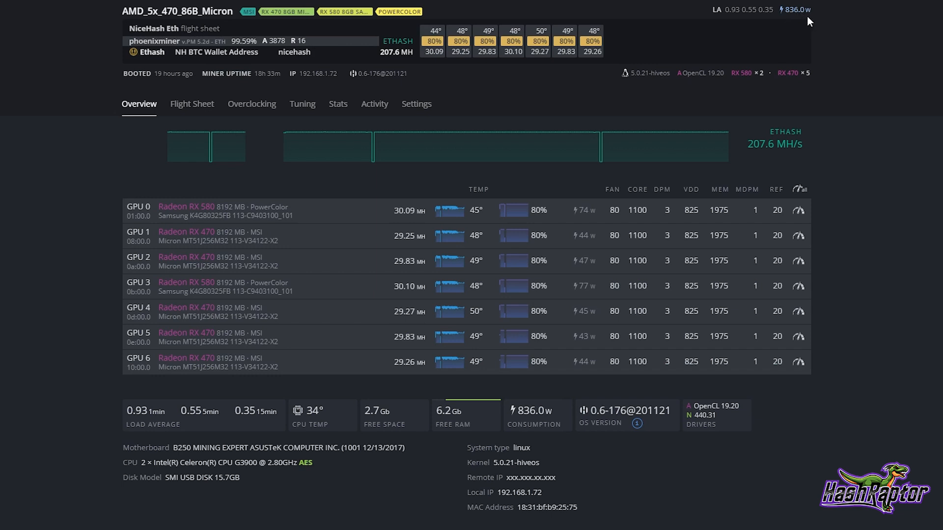
pyautogui.moveTo(705, 21)
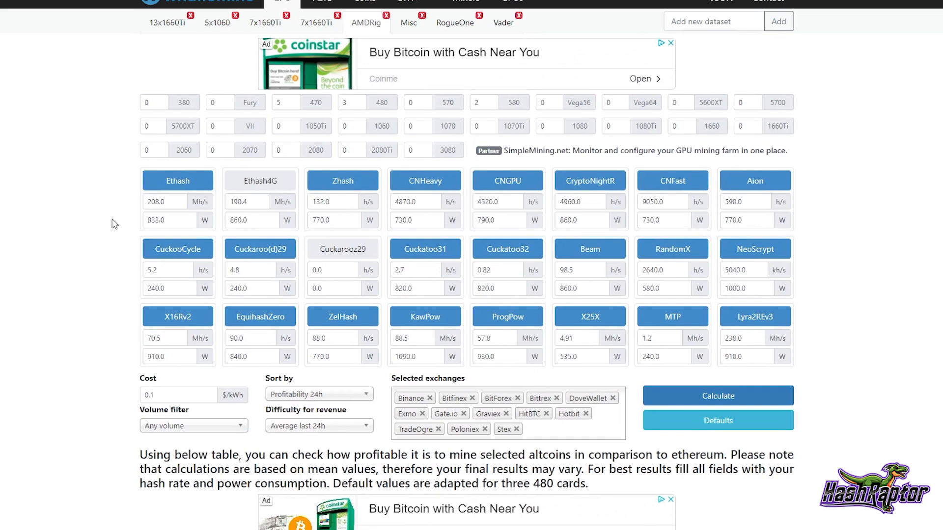
pyautogui.moveTo(96, 212)
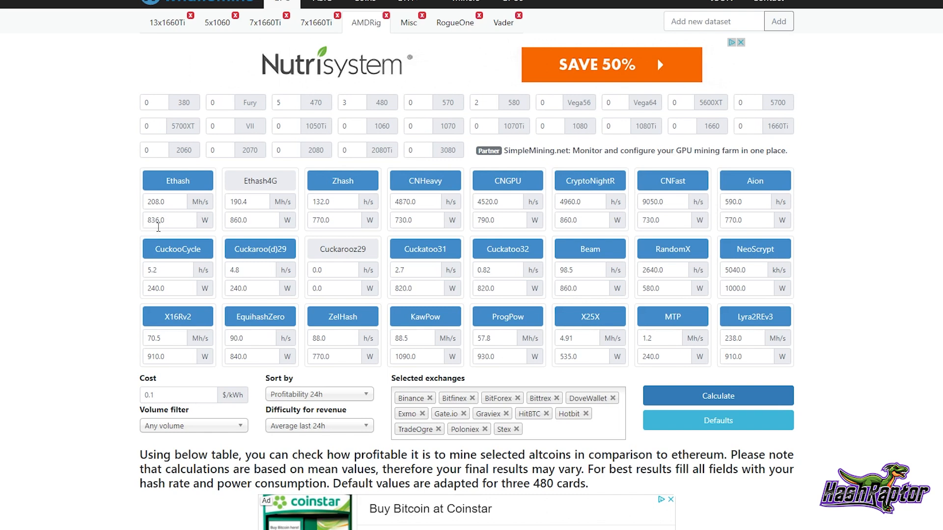
pyautogui.moveTo(177, 180)
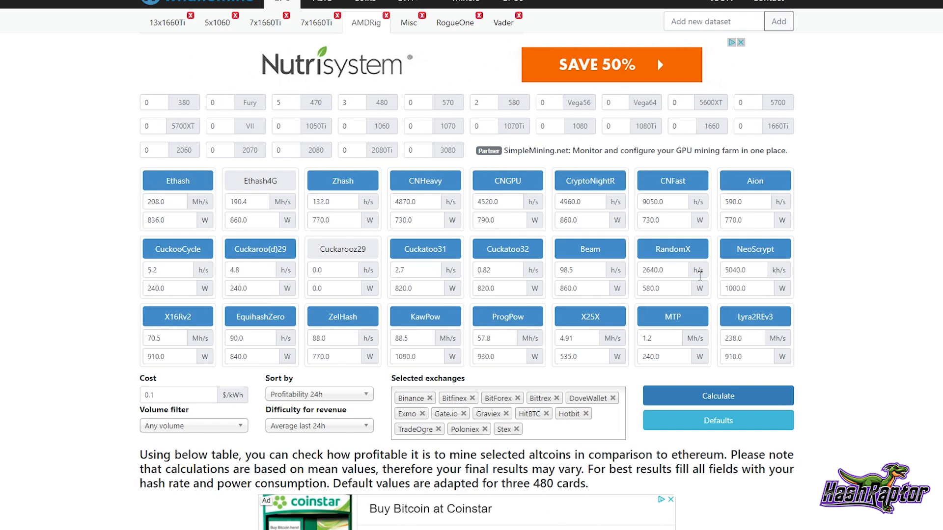
pyautogui.moveTo(811, 284)
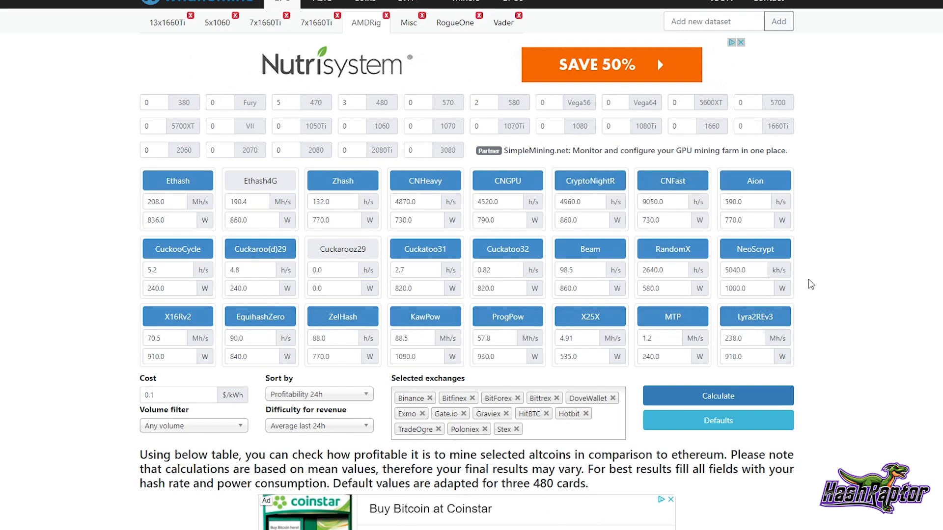
pyautogui.moveTo(451, 304)
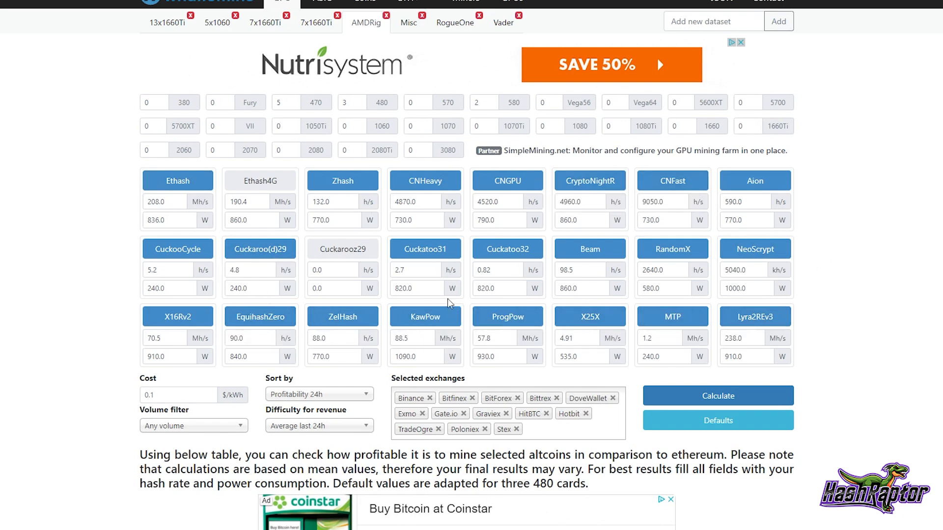
pyautogui.moveTo(342, 316)
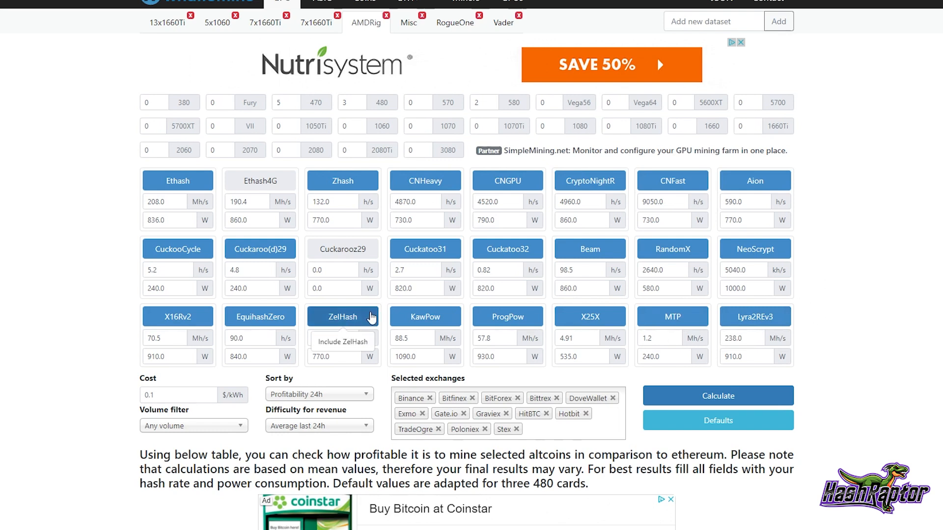
pyautogui.moveTo(424, 317)
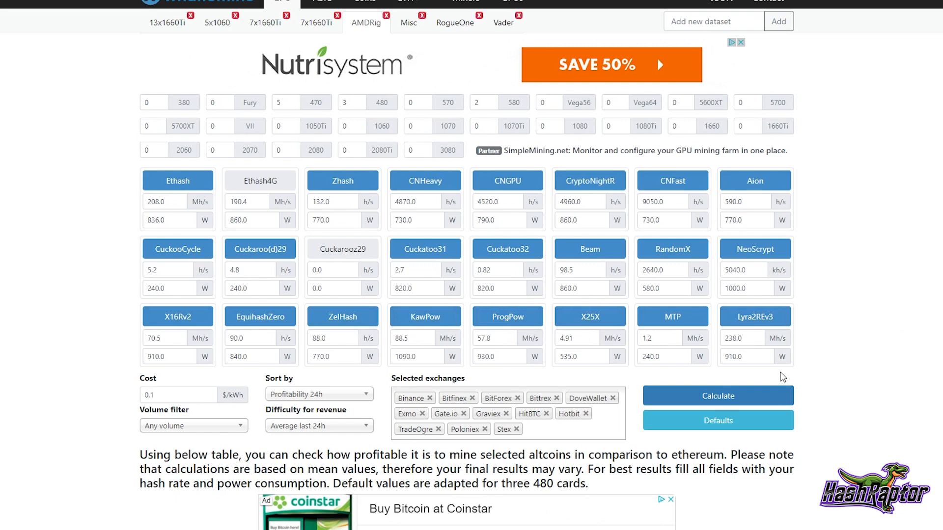
pyautogui.scroll(-3)
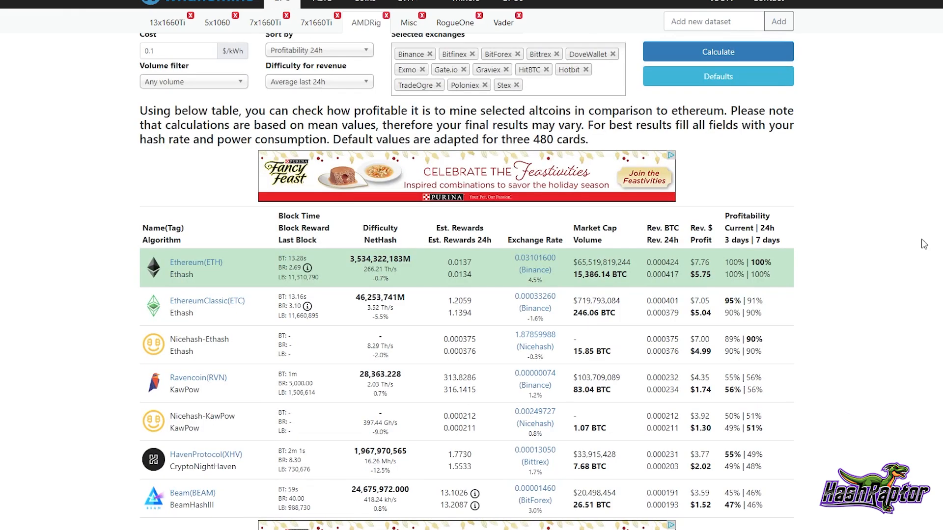
pyautogui.moveTo(664, 296)
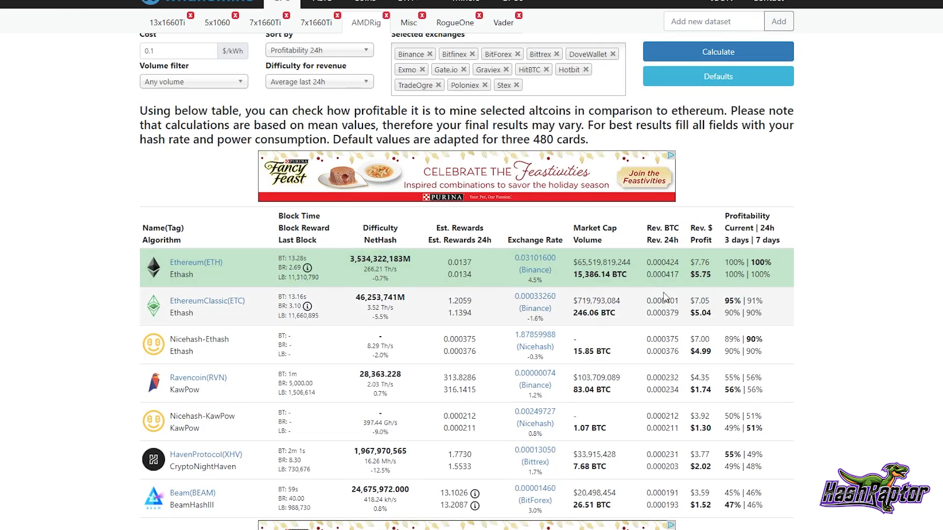
pyautogui.moveTo(699, 288)
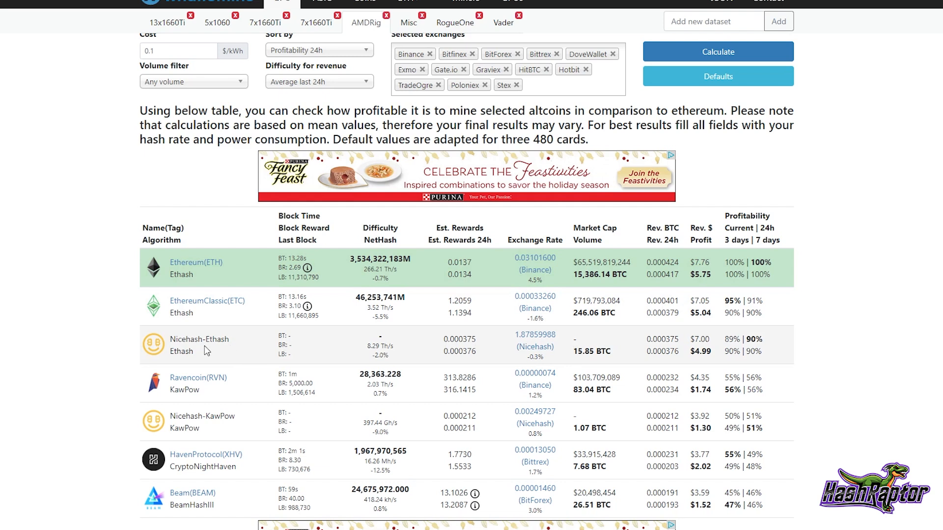
pyautogui.moveTo(239, 344)
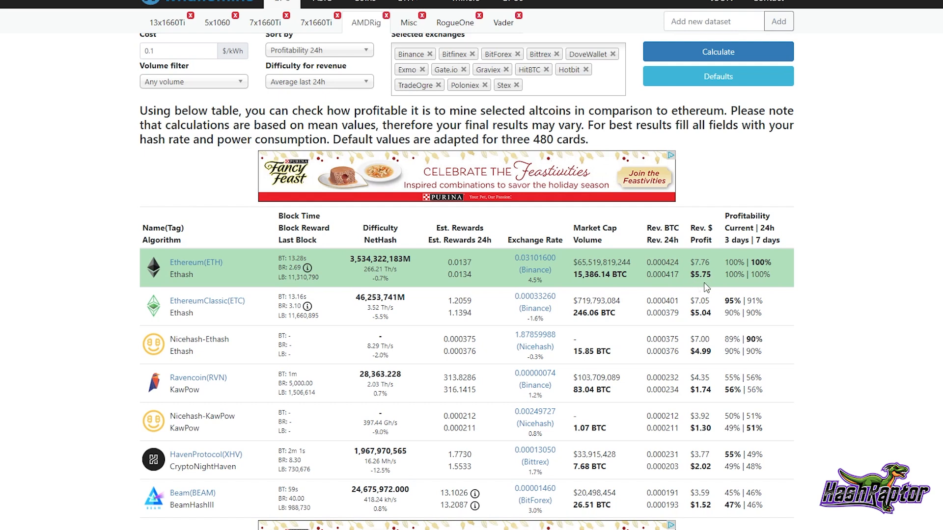
pyautogui.moveTo(718, 282)
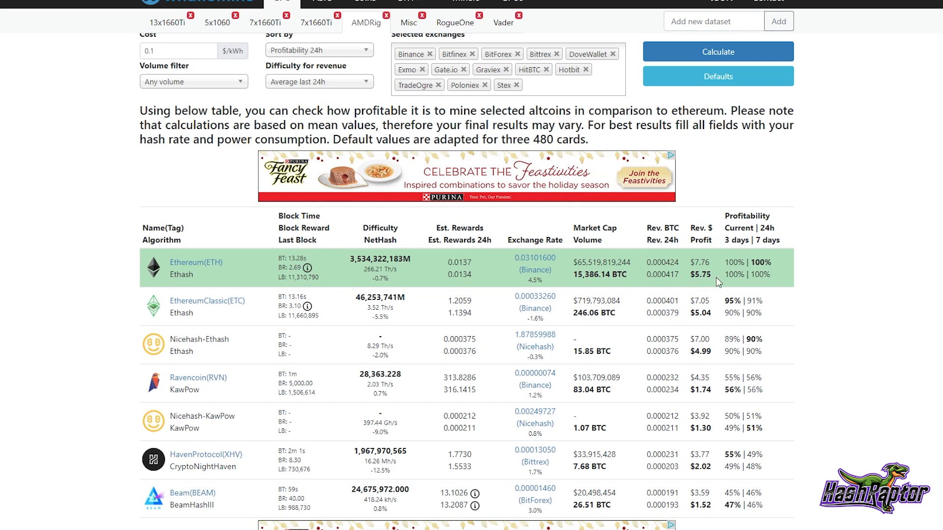
pyautogui.moveTo(713, 270)
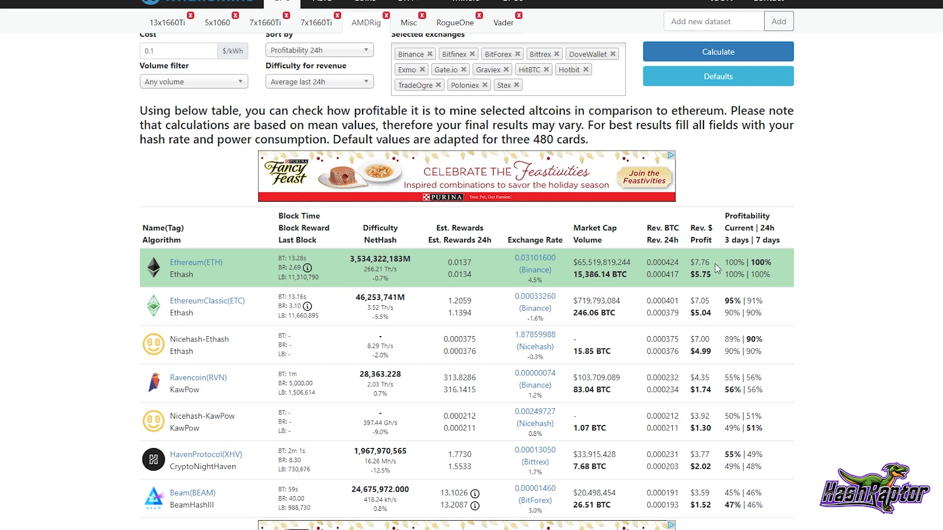
pyautogui.moveTo(716, 274)
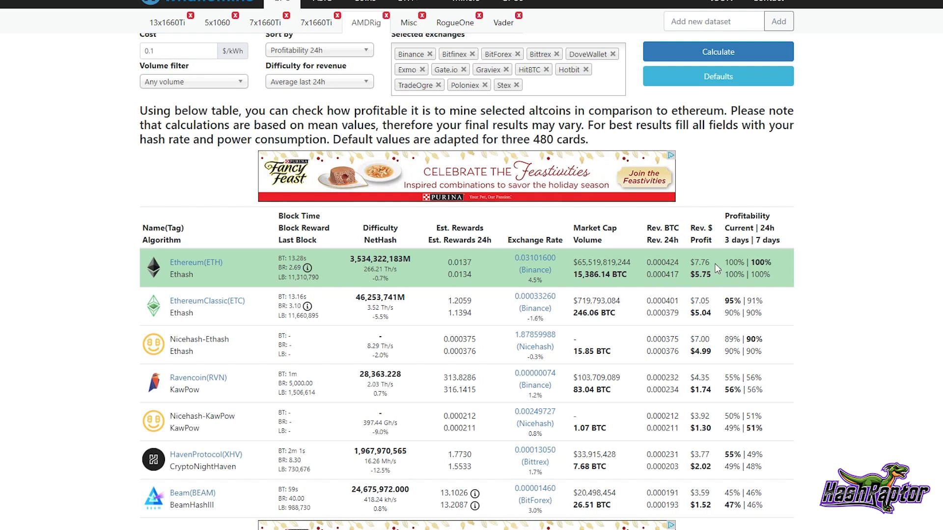
pyautogui.moveTo(716, 271)
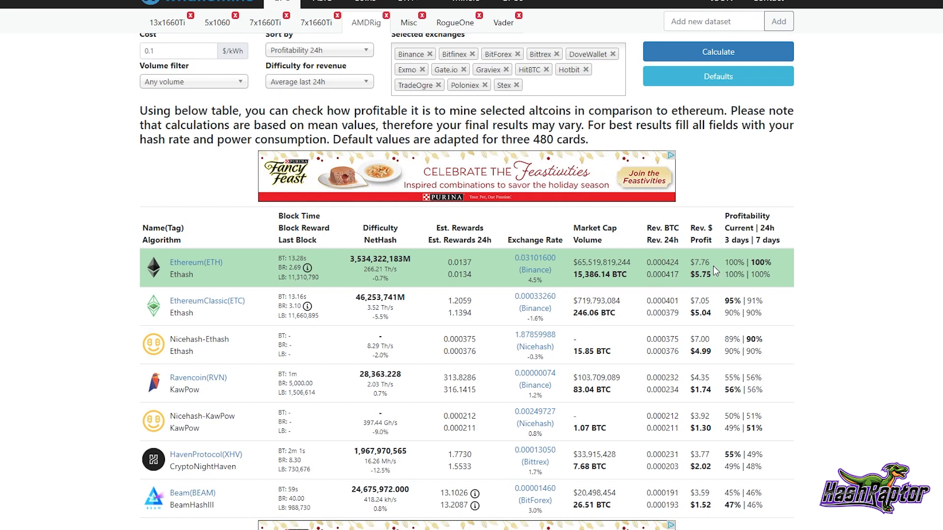
pyautogui.moveTo(719, 276)
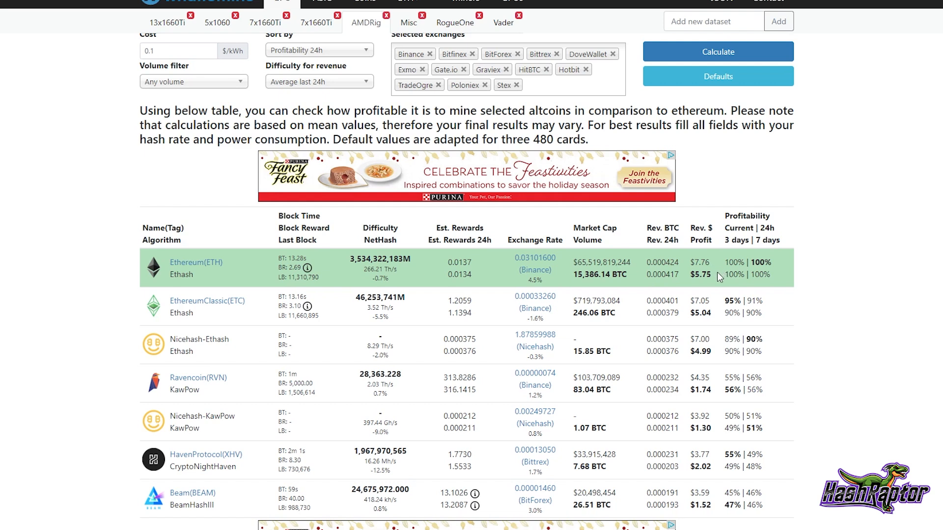
pyautogui.moveTo(710, 291)
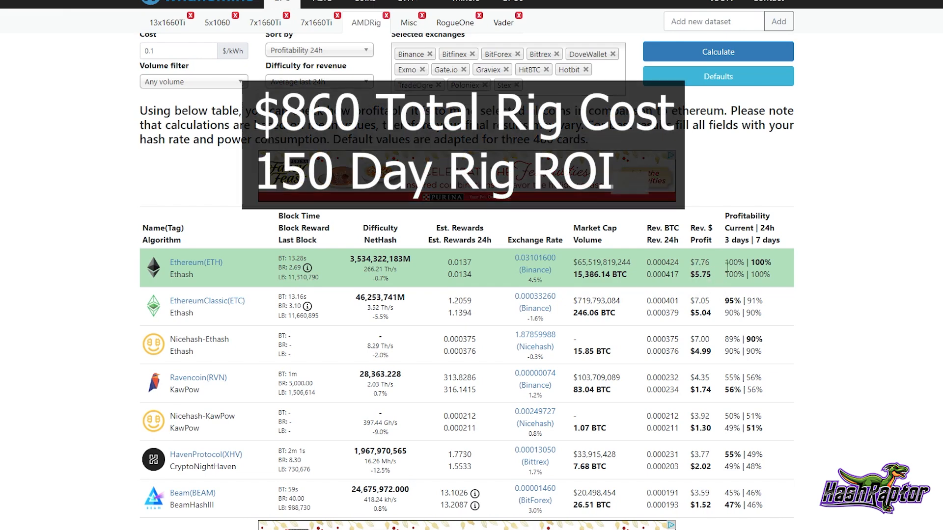
pyautogui.moveTo(722, 277)
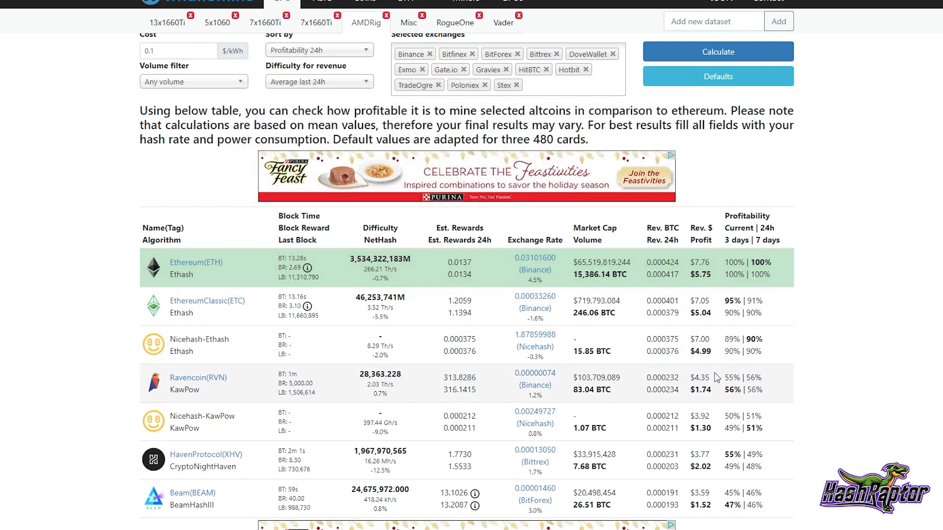
pyautogui.moveTo(833, 303)
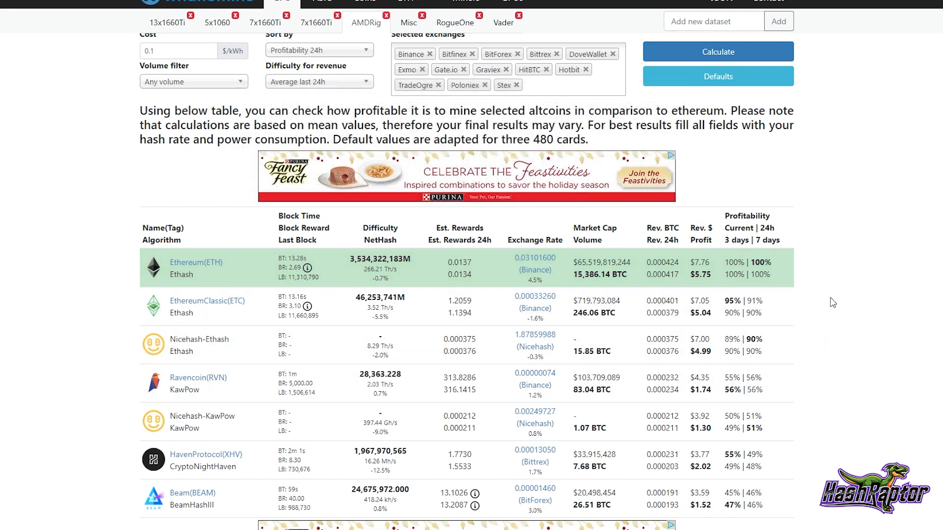
pyautogui.moveTo(884, 307)
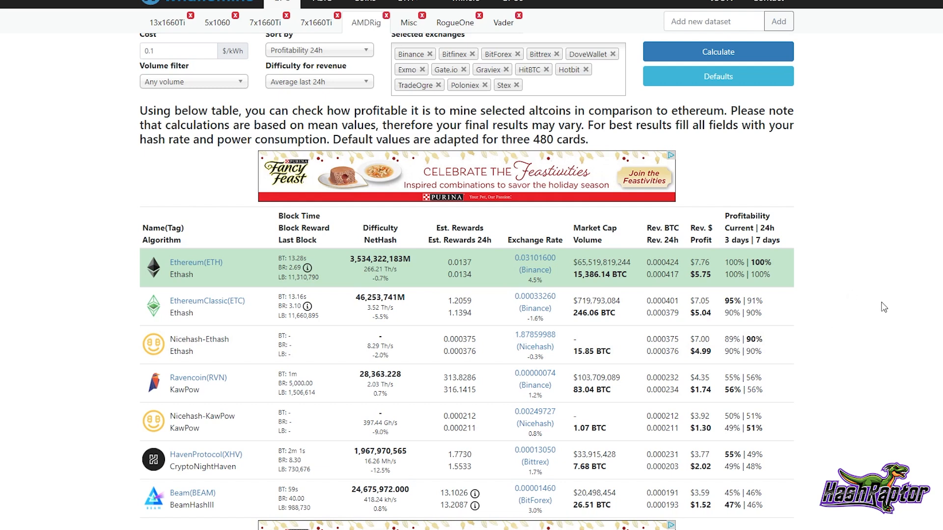
pyautogui.moveTo(869, 320)
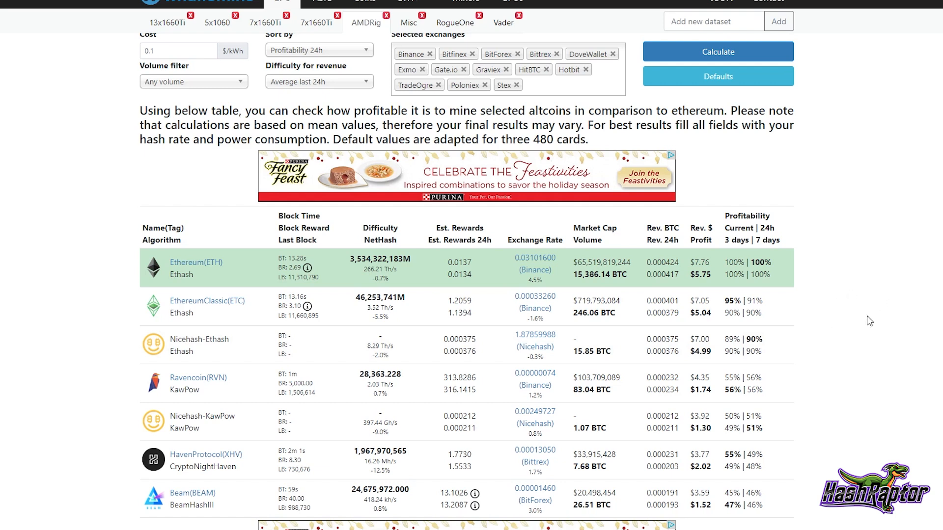
pyautogui.moveTo(831, 286)
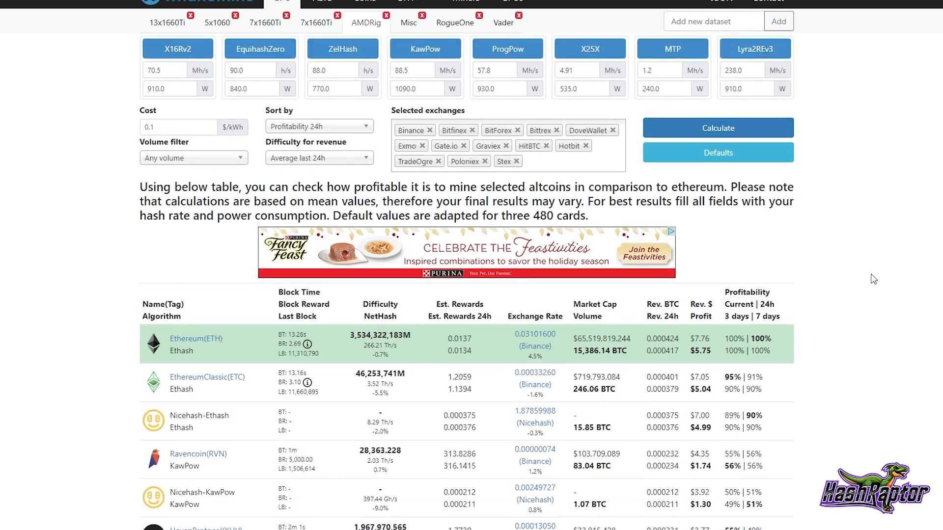
pyautogui.scroll(-3)
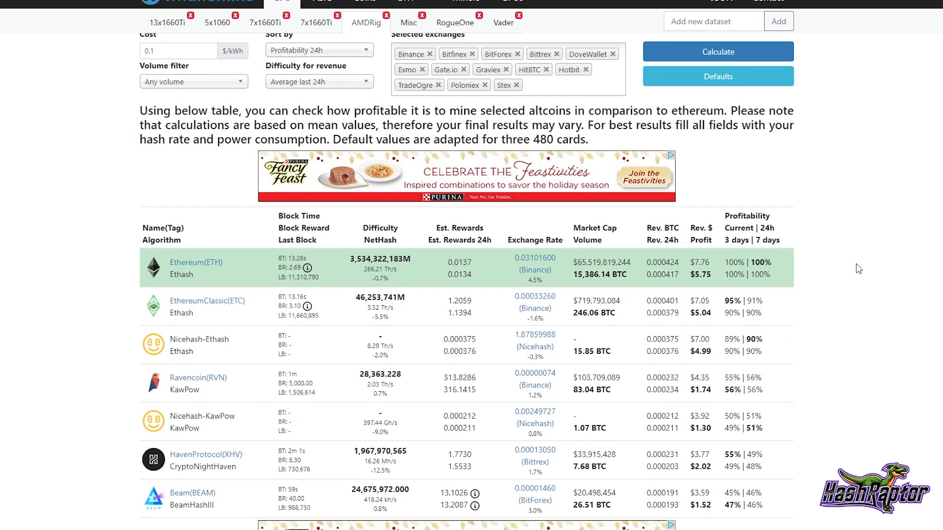
pyautogui.moveTo(852, 285)
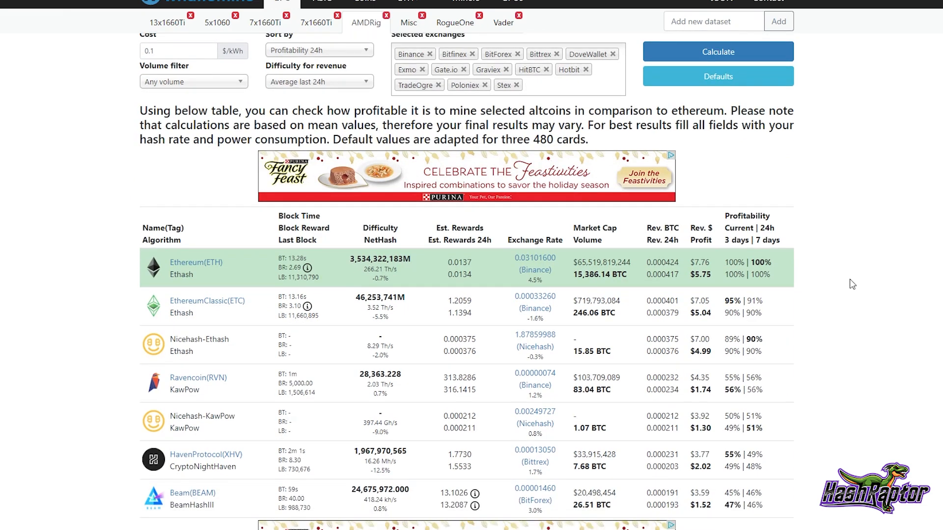